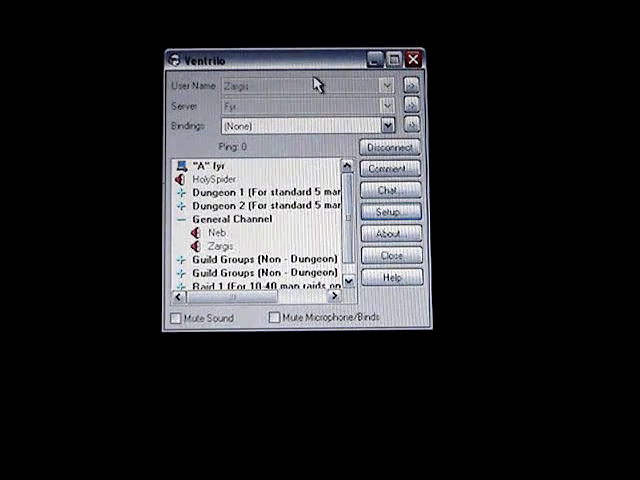
# Bring up Ventrilo's Setup dialog with the voice, device and codec settings.
pyautogui.click(270, 208)
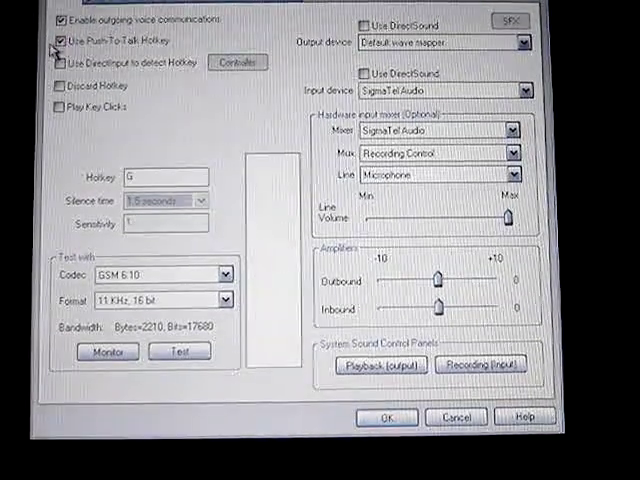
# Enable 'Use Push-To-Talk Hotkey' so the hotkey field becomes active.
pyautogui.click(56, 40)
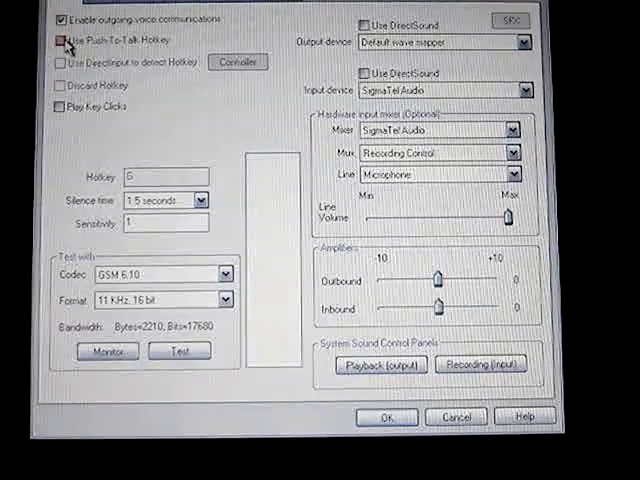
pyautogui.click(58, 40)
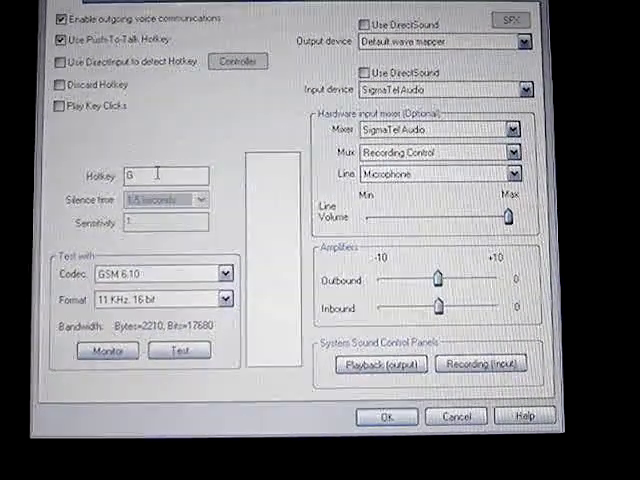
# Assign G as the push-to-talk hotkey and confirm the Setup settings with OK.
pyautogui.click(164, 176)
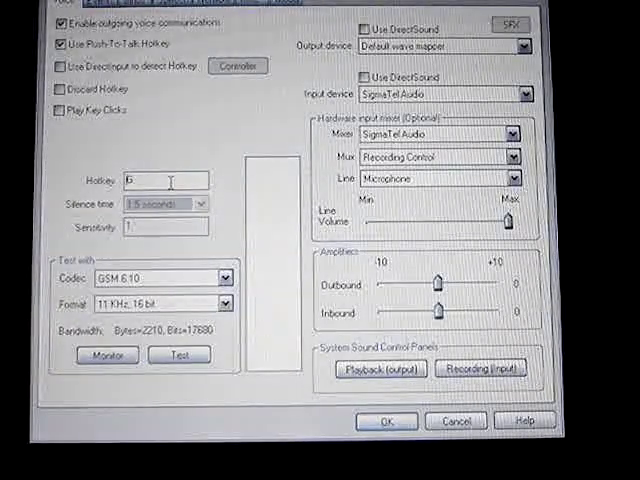
pyautogui.write('G')
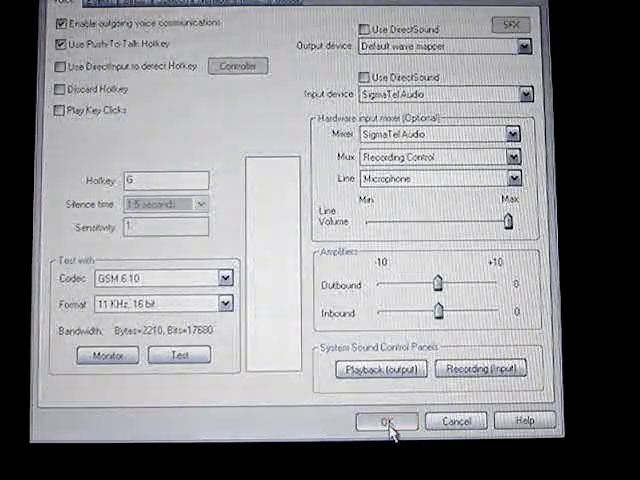
pyautogui.click(386, 420)
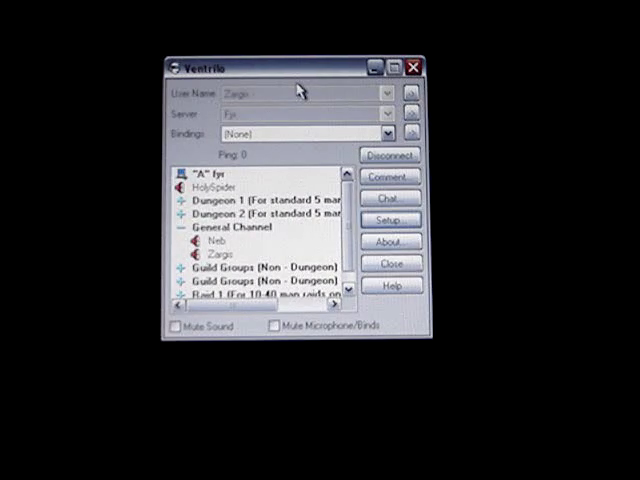